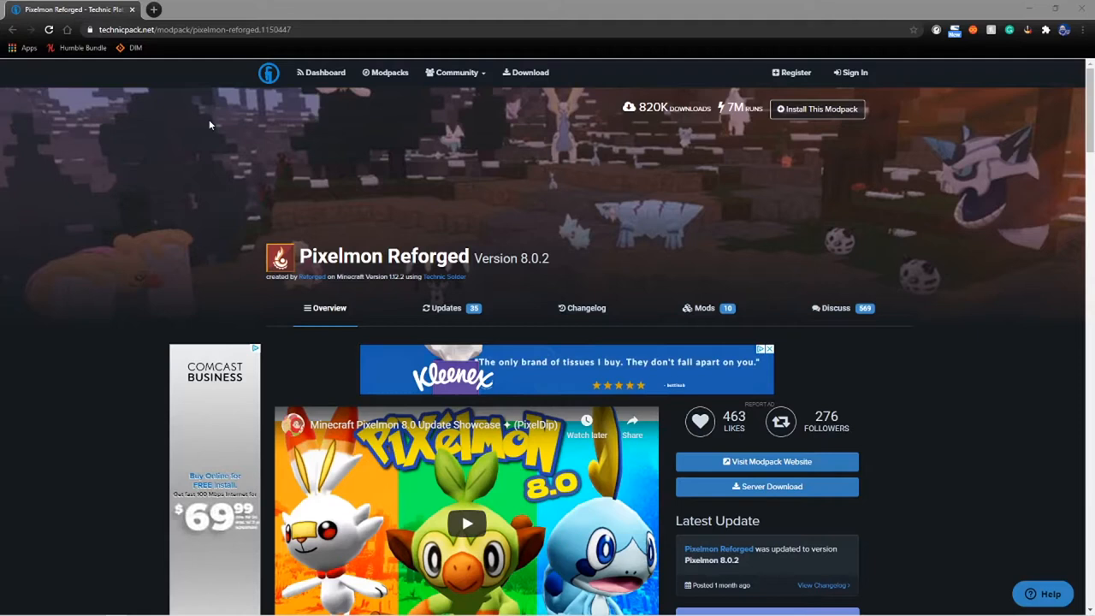
pyautogui.moveTo(246, 186)
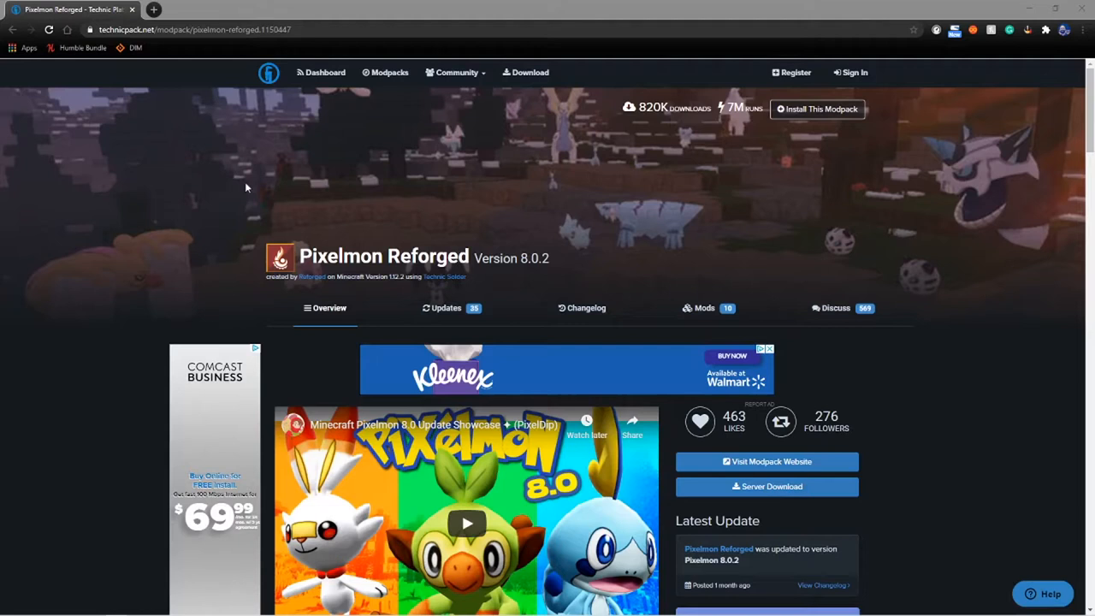
pyautogui.moveTo(828, 122)
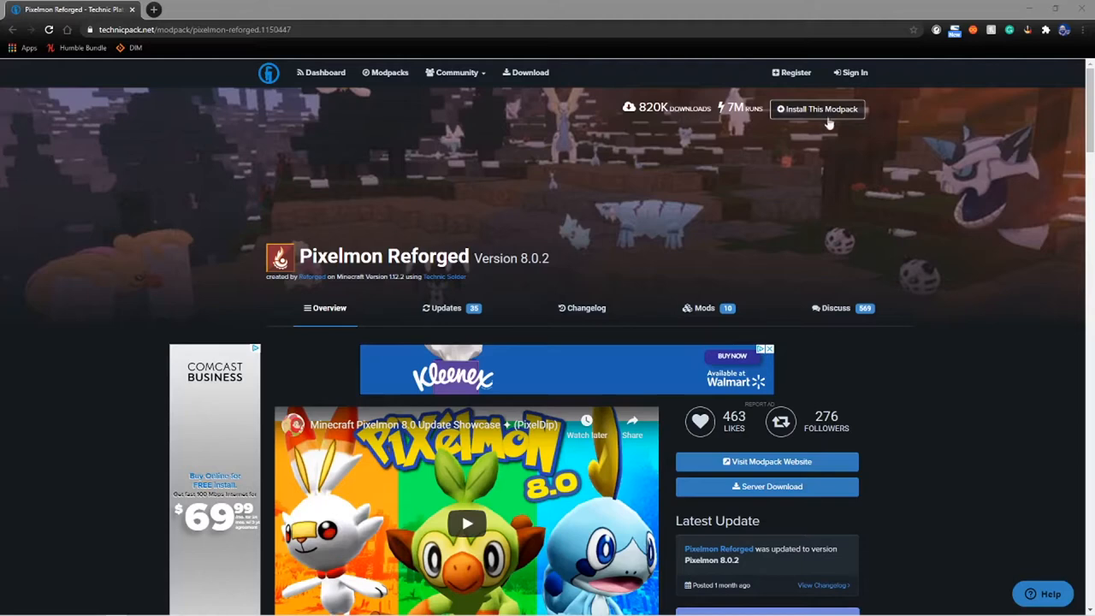
# Step: Show the install instructions for the Pixelmon Reforged modpack on Technic Pack
pyautogui.click(818, 109)
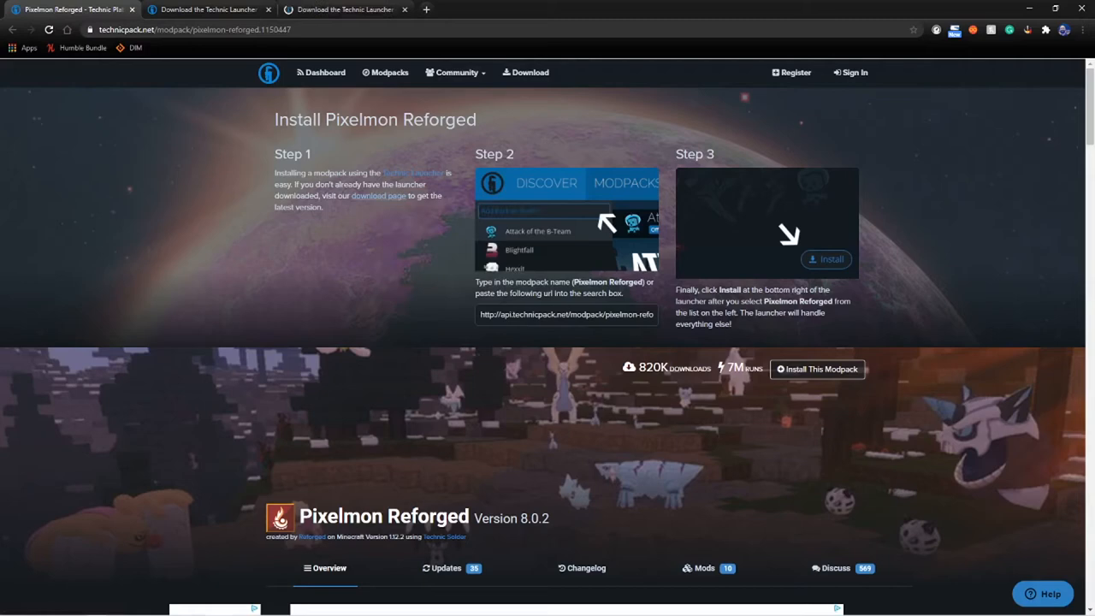
# Step: Download the Windows version of the Technic Launcher from its download page
pyautogui.click(198, 10)
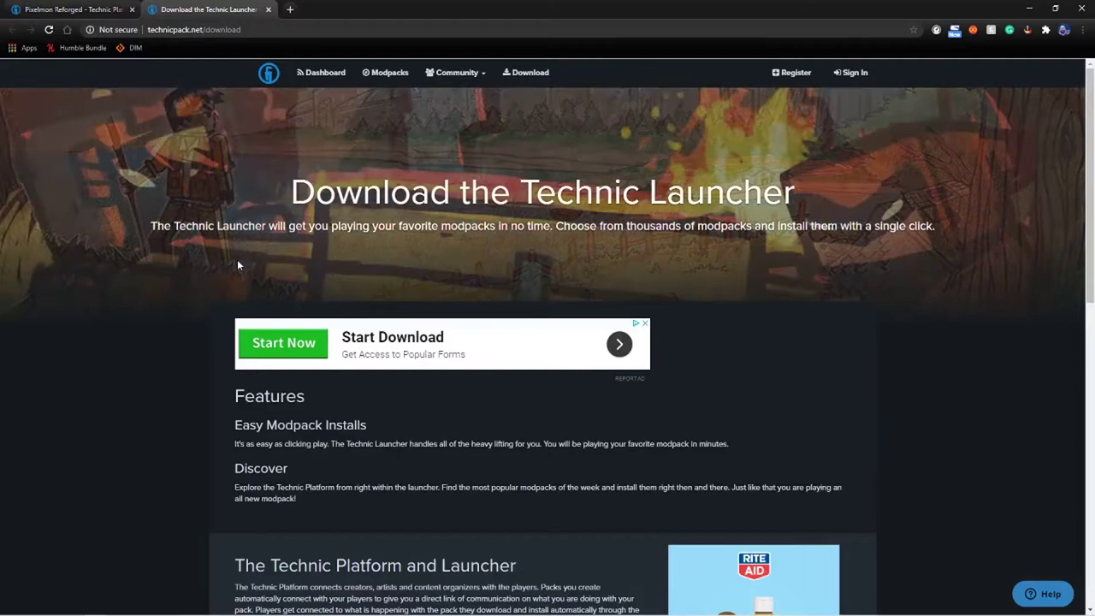
pyautogui.scroll(-3)
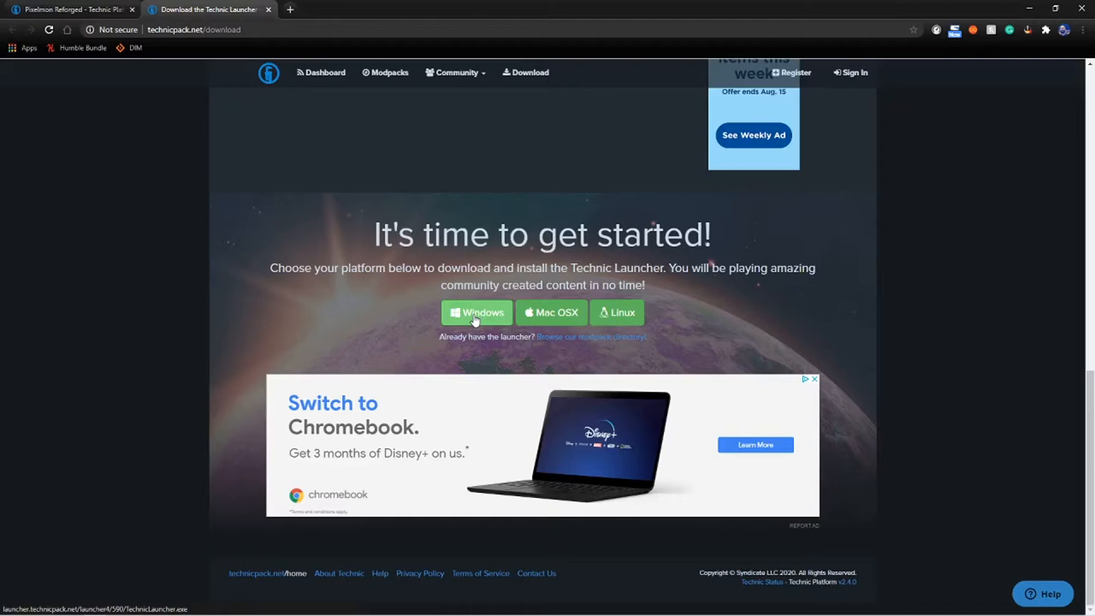
pyautogui.click(475, 312)
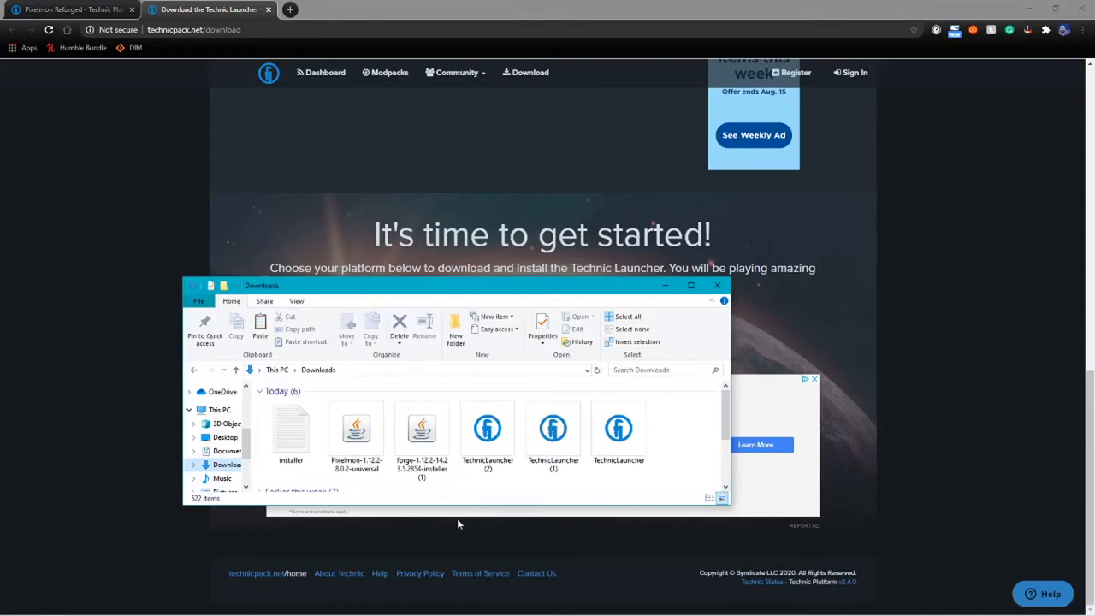
# Step: Run the downloaded TechnicLauncher file from the Downloads folder
pyautogui.click(618, 428)
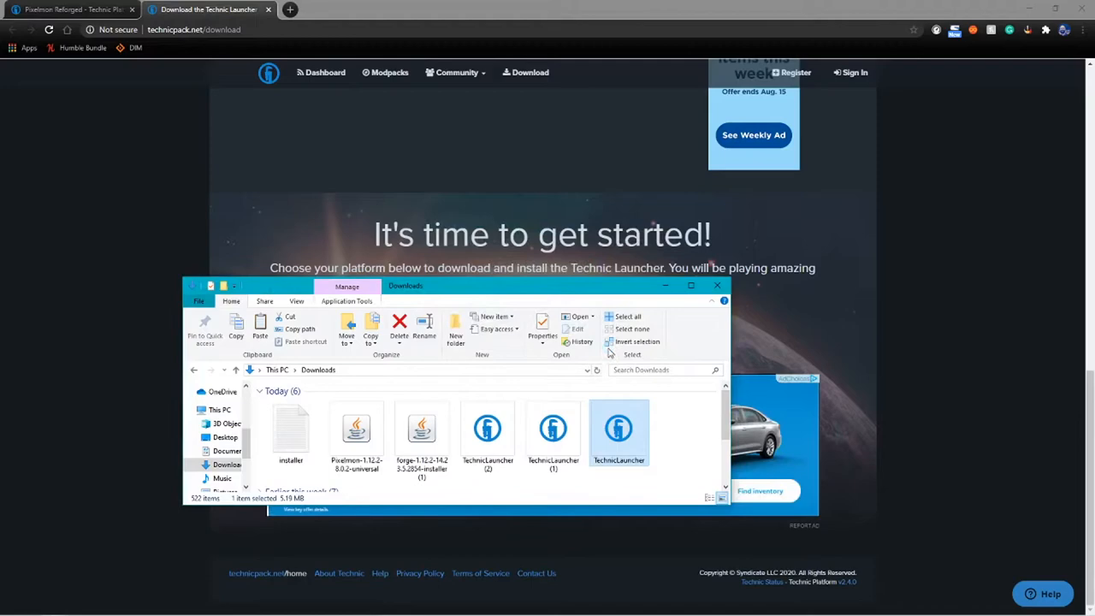
pyautogui.doubleClick(620, 427)
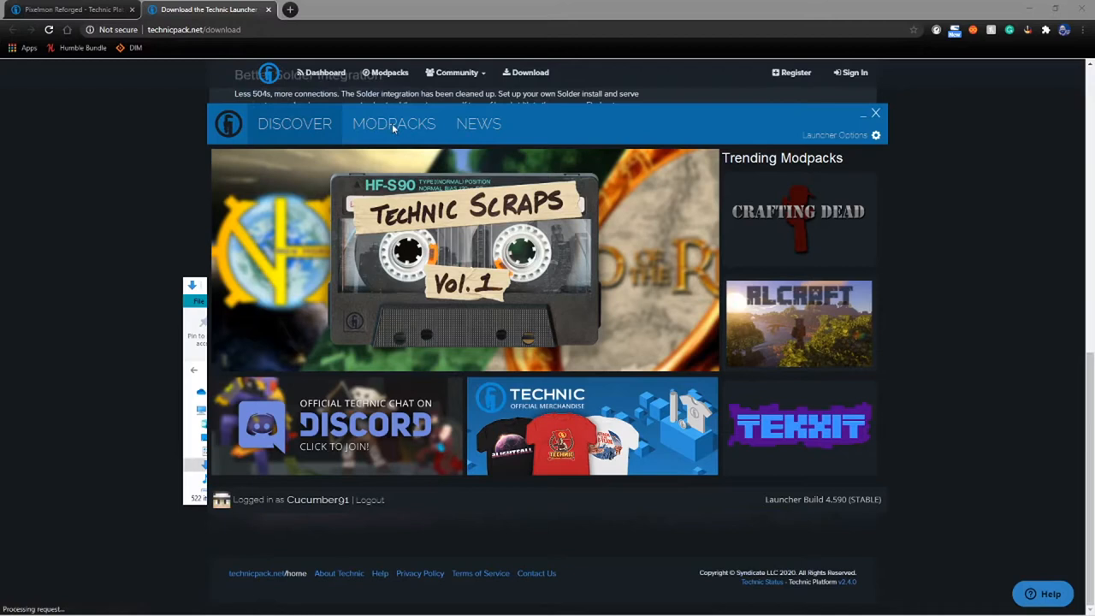
# Step: Search the Modpacks section for 'reforged' to list Pixelmon Reforged
pyautogui.click(393, 123)
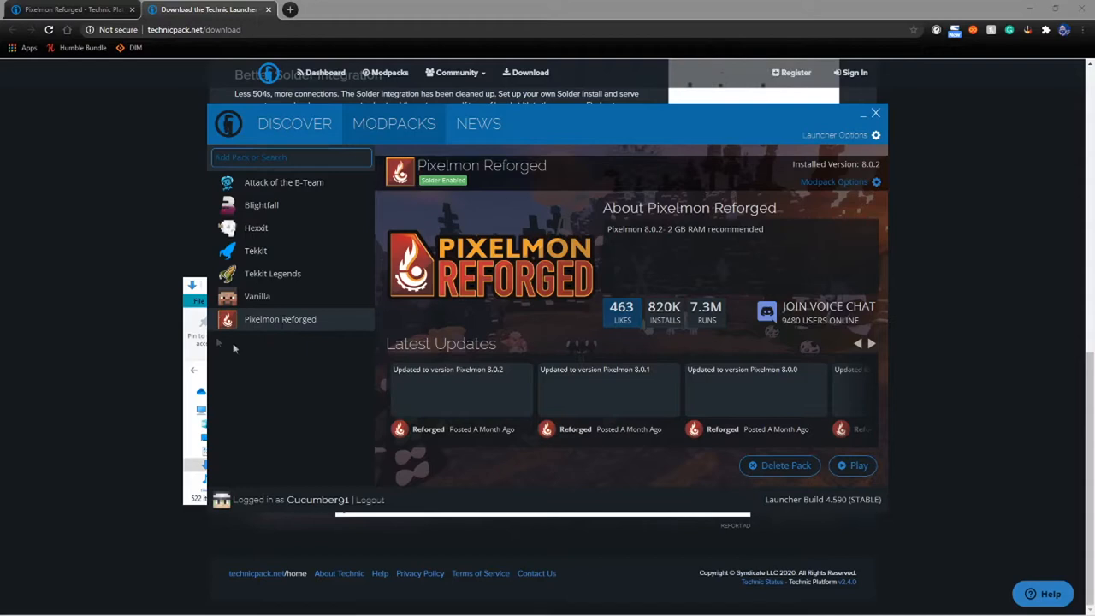
pyautogui.write('reforged')
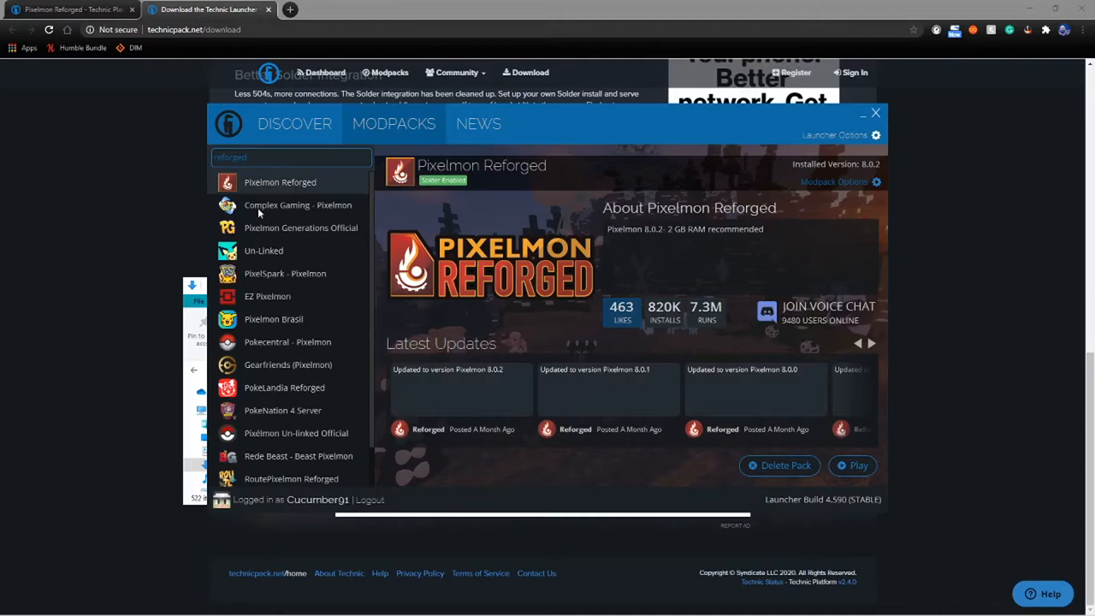
# Step: Start installing the Pixelmon Reforged 8.0.2 modpack
pyautogui.click(780, 465)
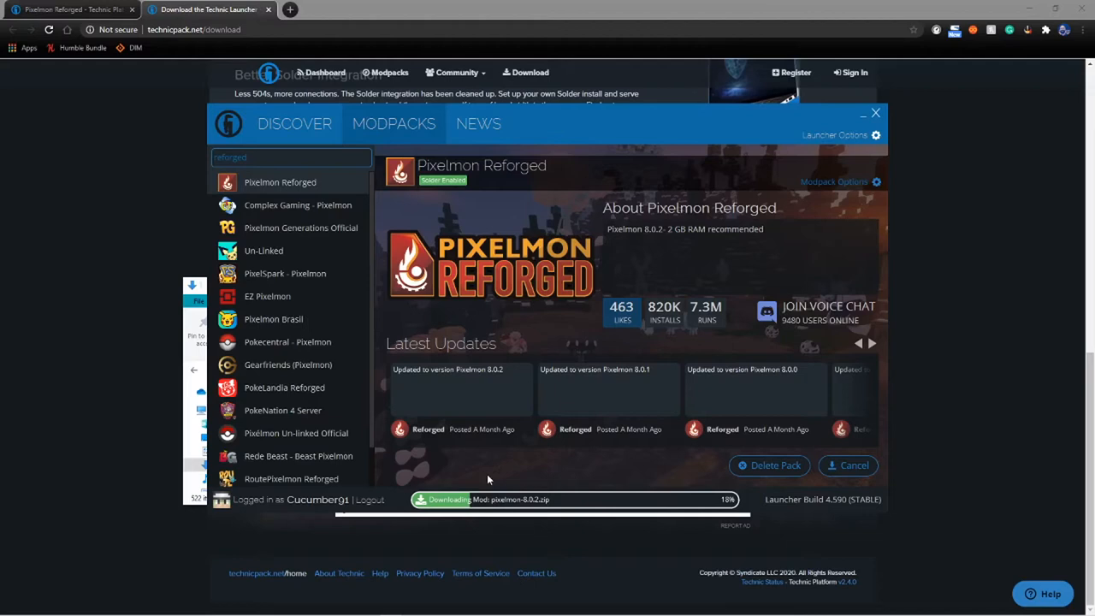
pyautogui.moveTo(486, 467)
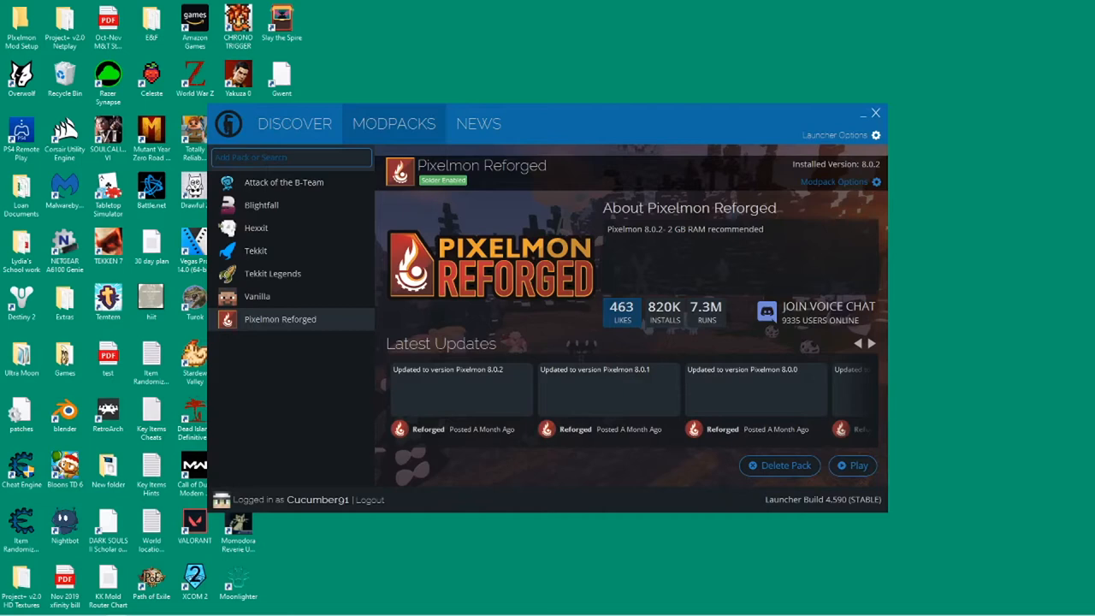
# Step: Show the Java settings in the launcher options
pyautogui.click(876, 134)
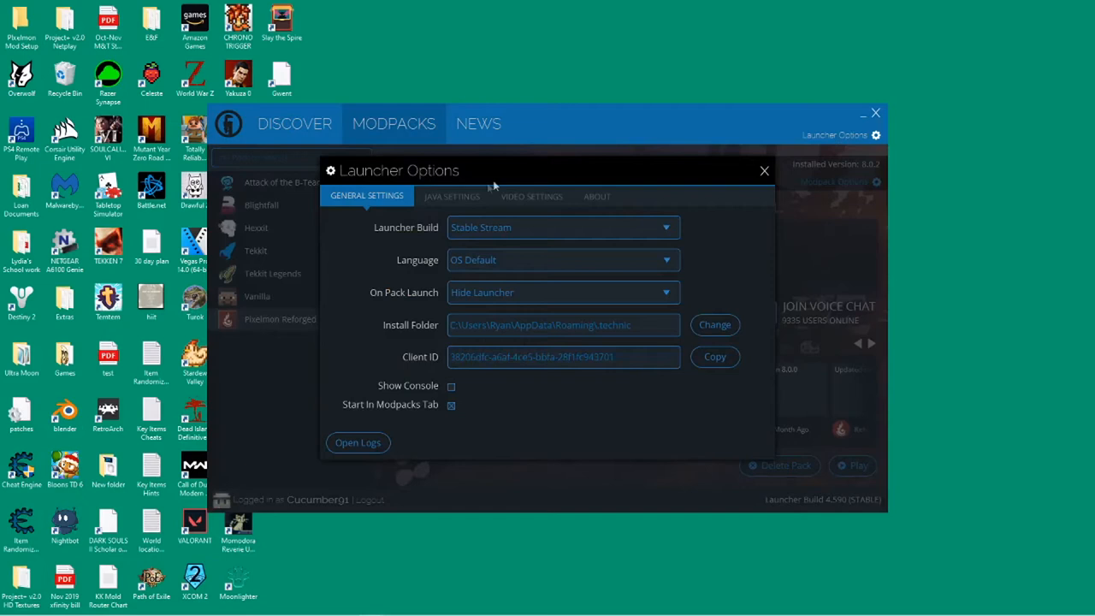
pyautogui.click(451, 195)
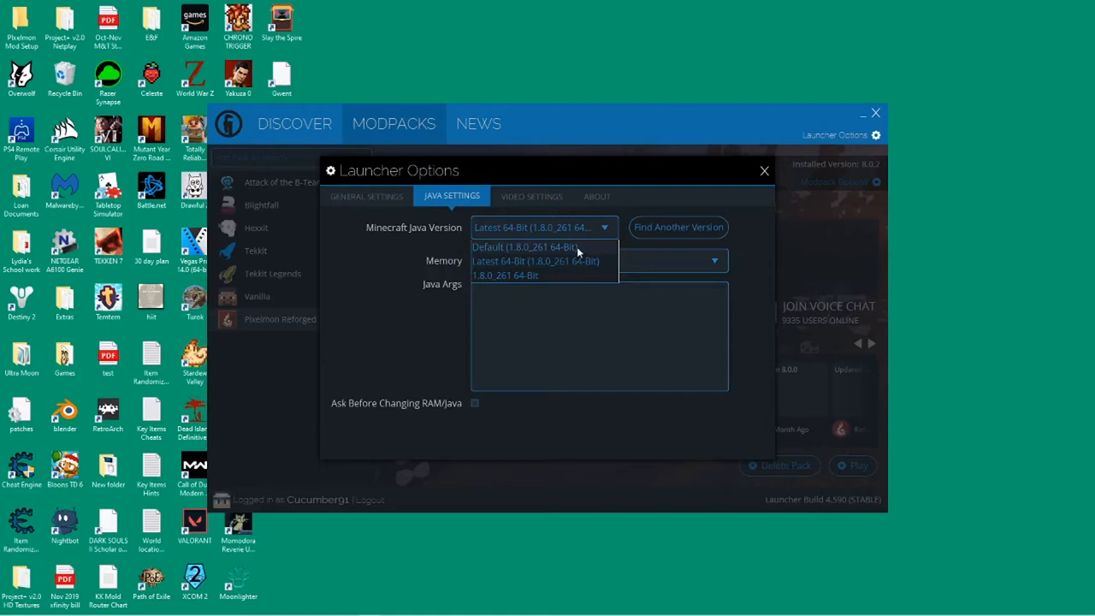
pyautogui.moveTo(555, 249)
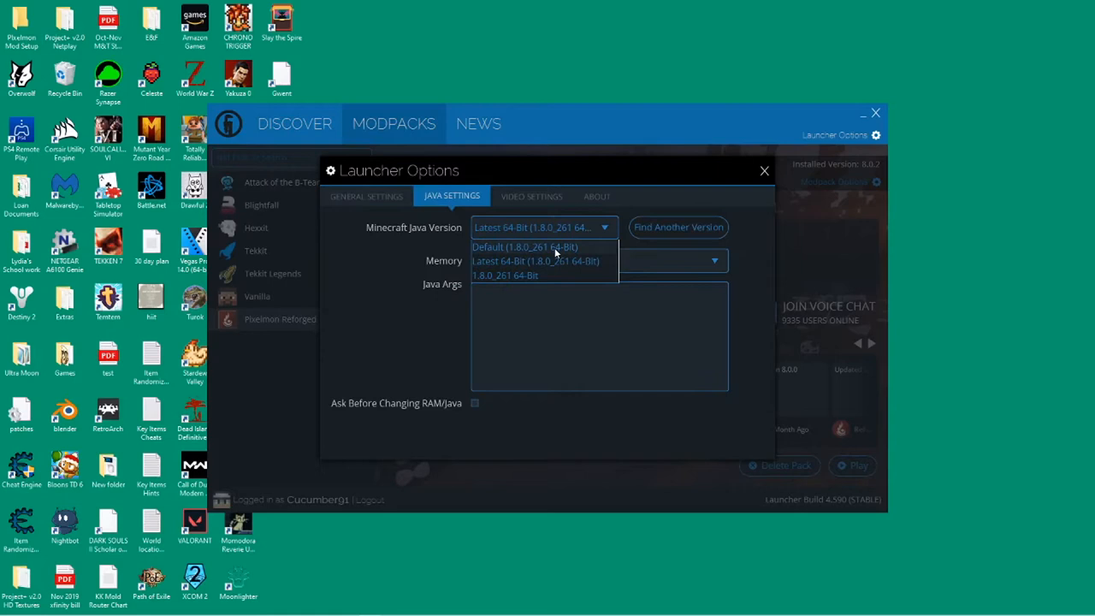
pyautogui.moveTo(555, 274)
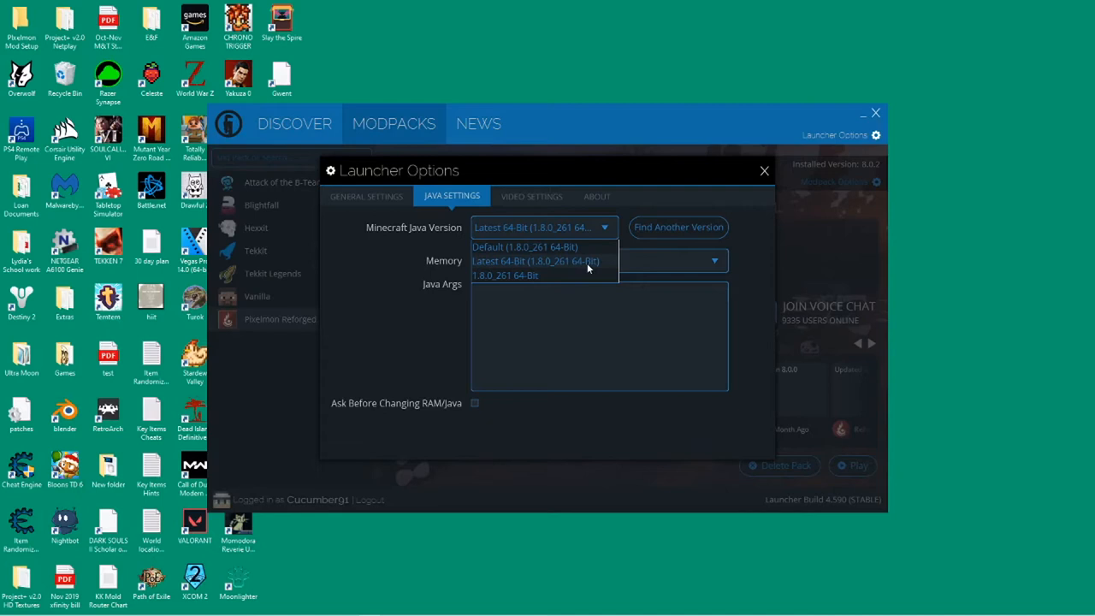
# Step: Choose the Latest 64-Bit Java version for Minecraft with 4 GB memory
pyautogui.click(542, 260)
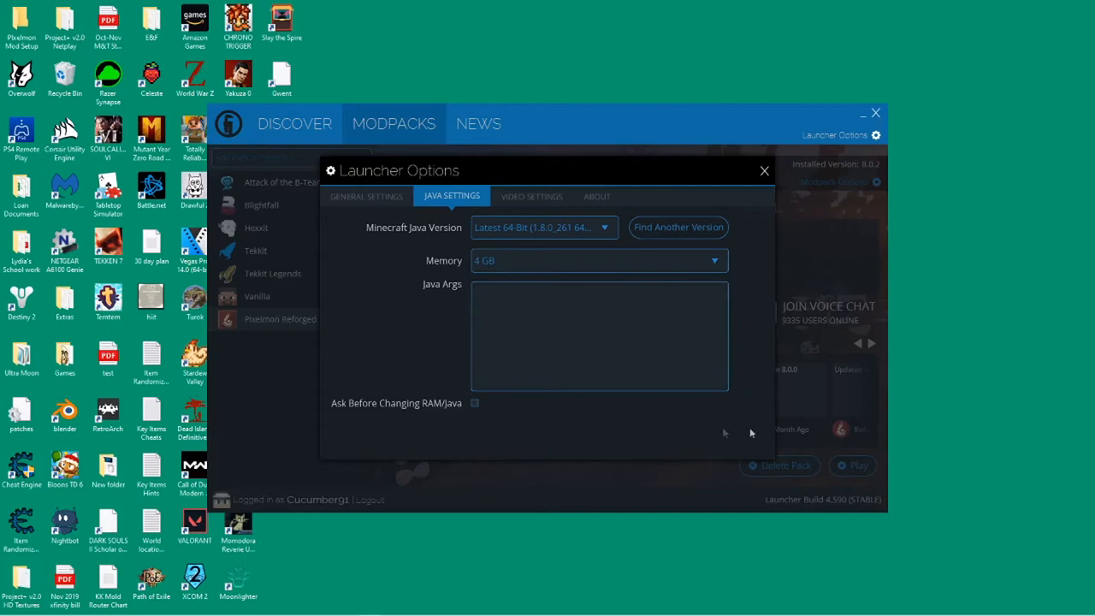
pyautogui.moveTo(579, 434)
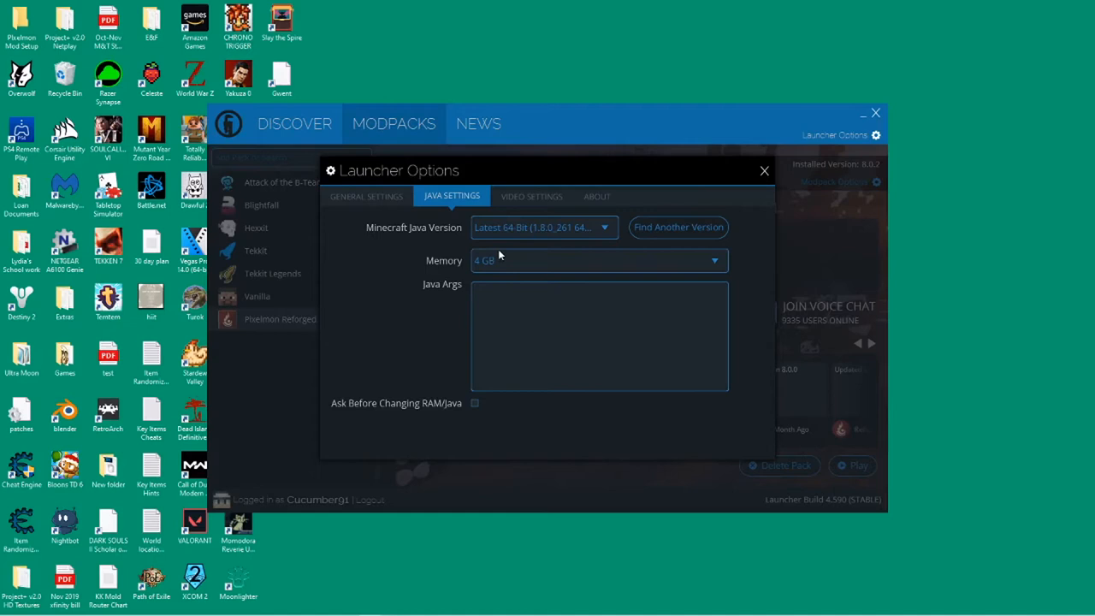
pyautogui.moveTo(496, 246)
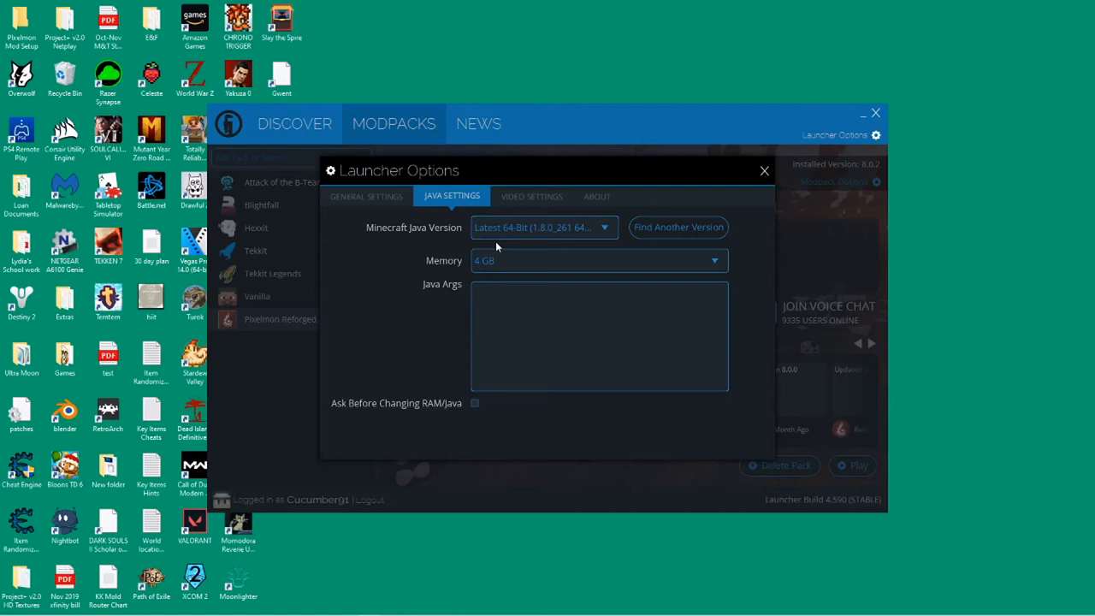
# Step: Close the launcher options before playing Pixelmon Reforged
pyautogui.click(764, 171)
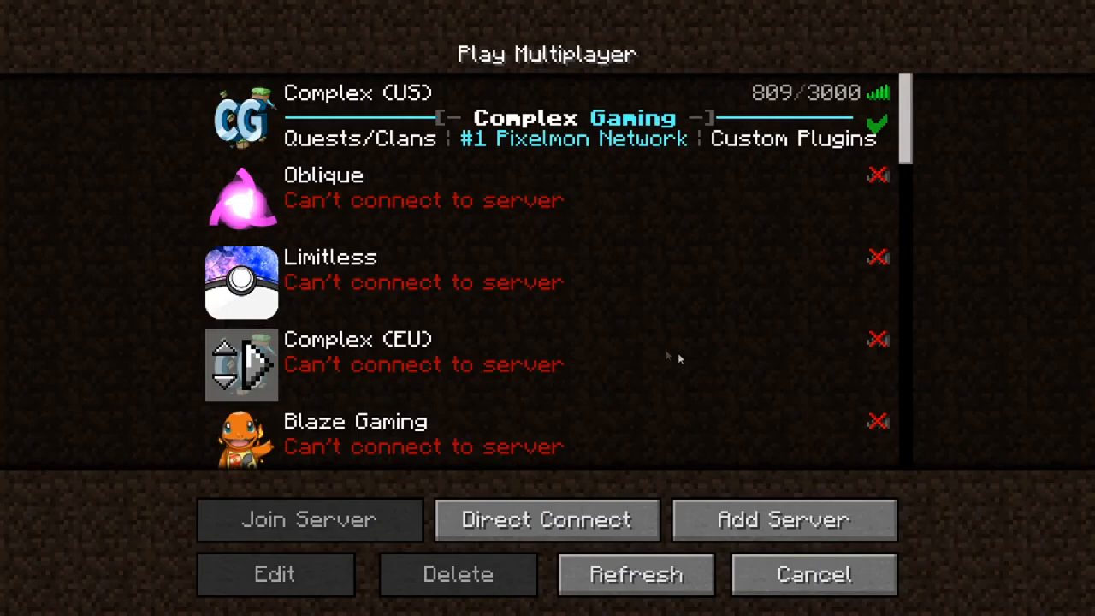
# Step: Enter the server address 'play.pocketpiux' for the new Pixelmon server
pyautogui.scroll(-3)
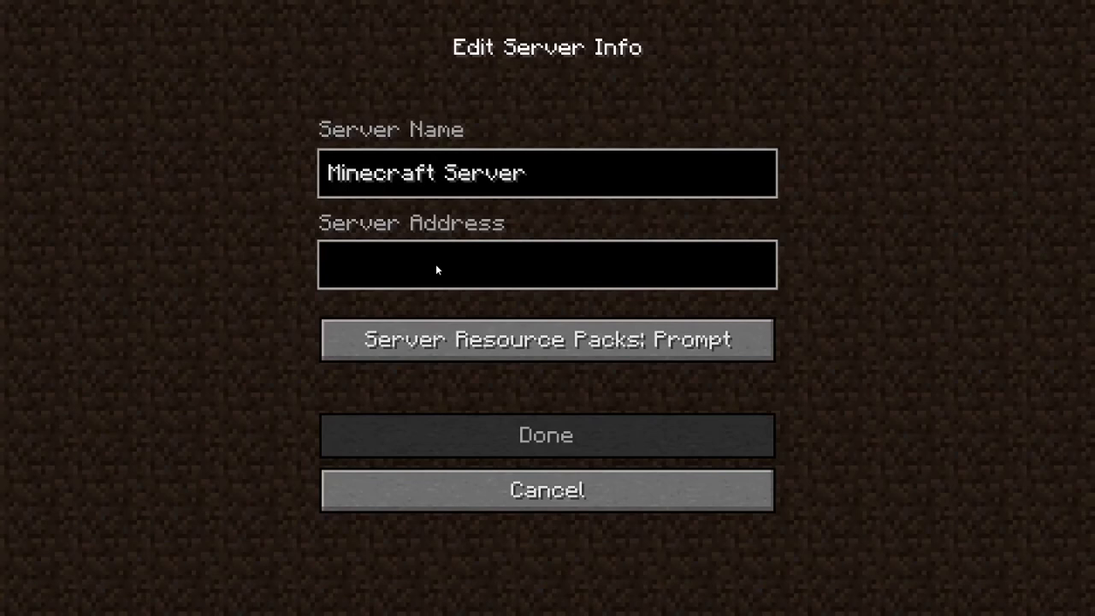
pyautogui.write('play.pocketpiux')
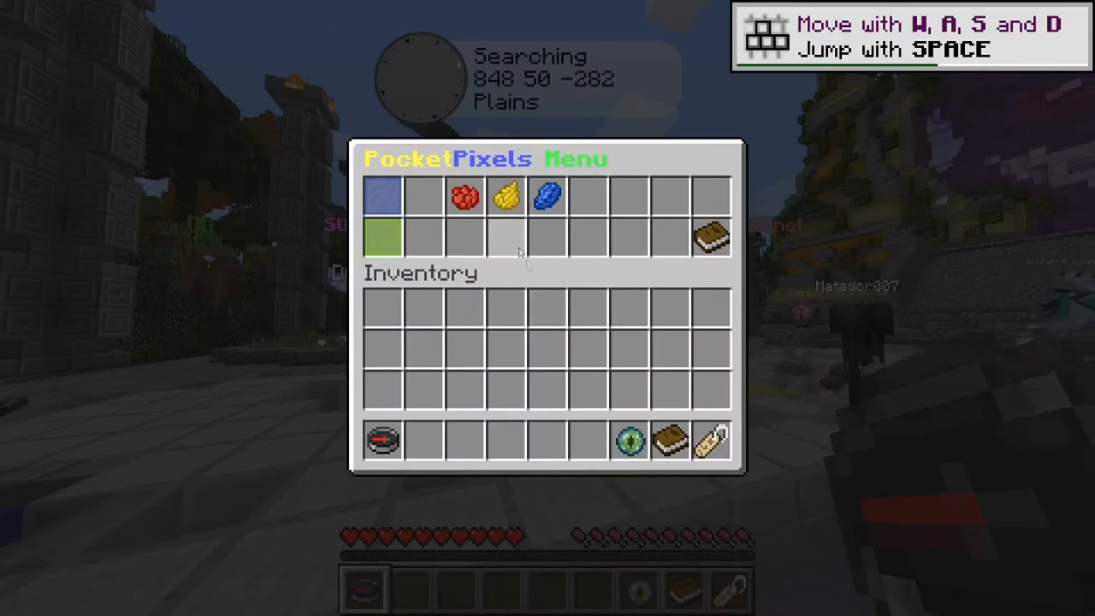
pyautogui.moveTo(462, 197)
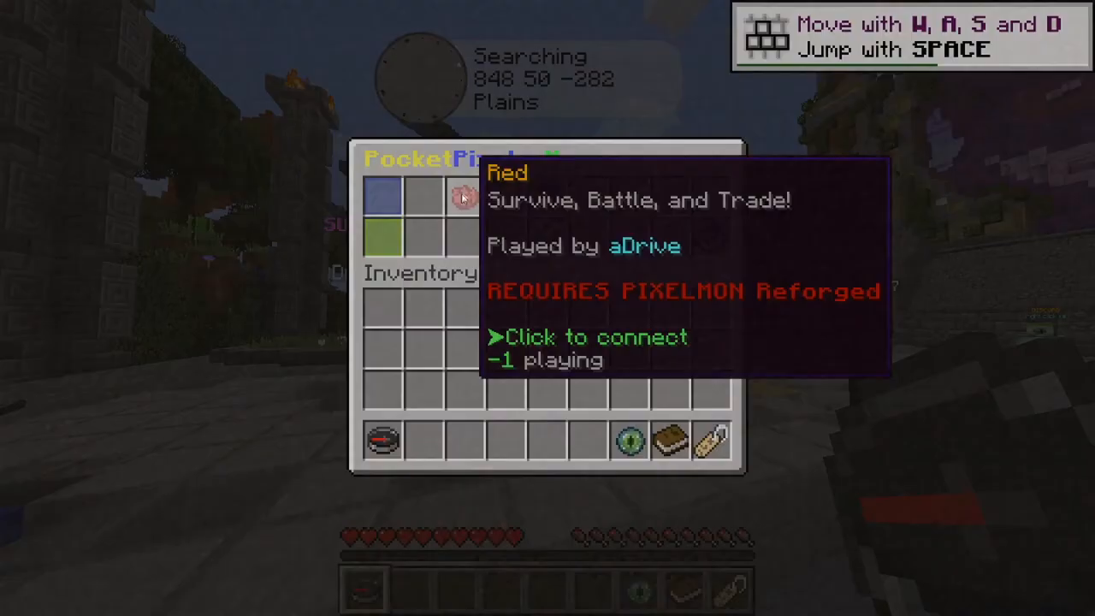